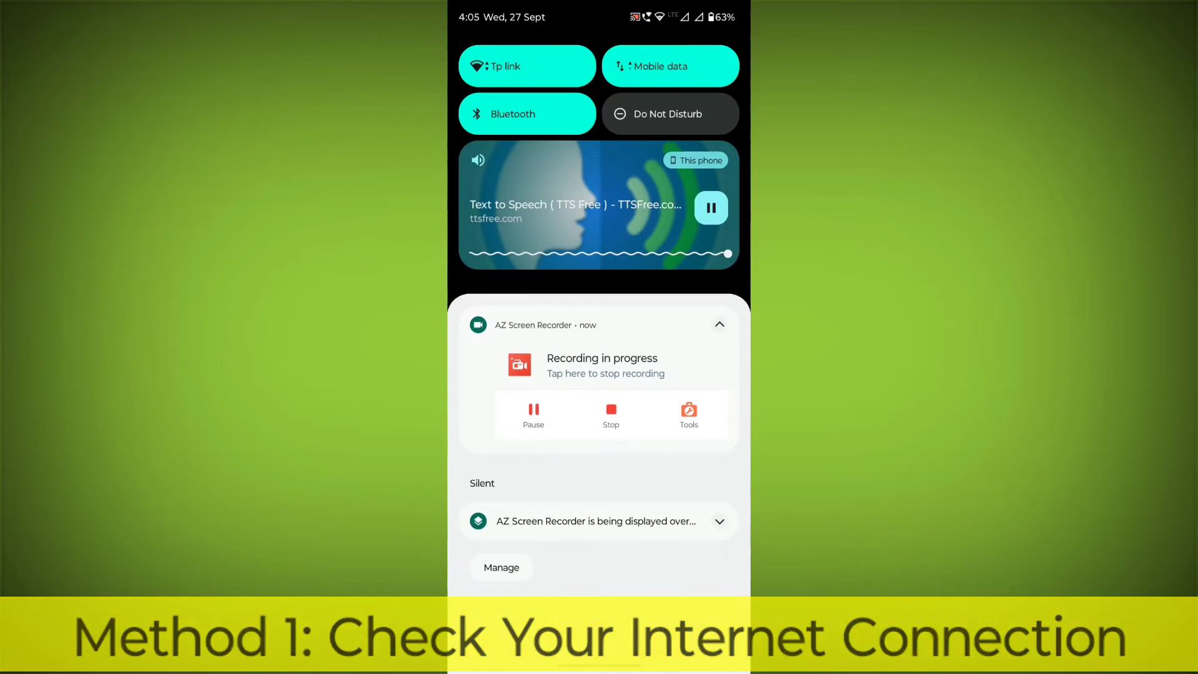
Step: Check the Wi-Fi tile in Quick Settings to confirm the connection is on
click(527, 66)
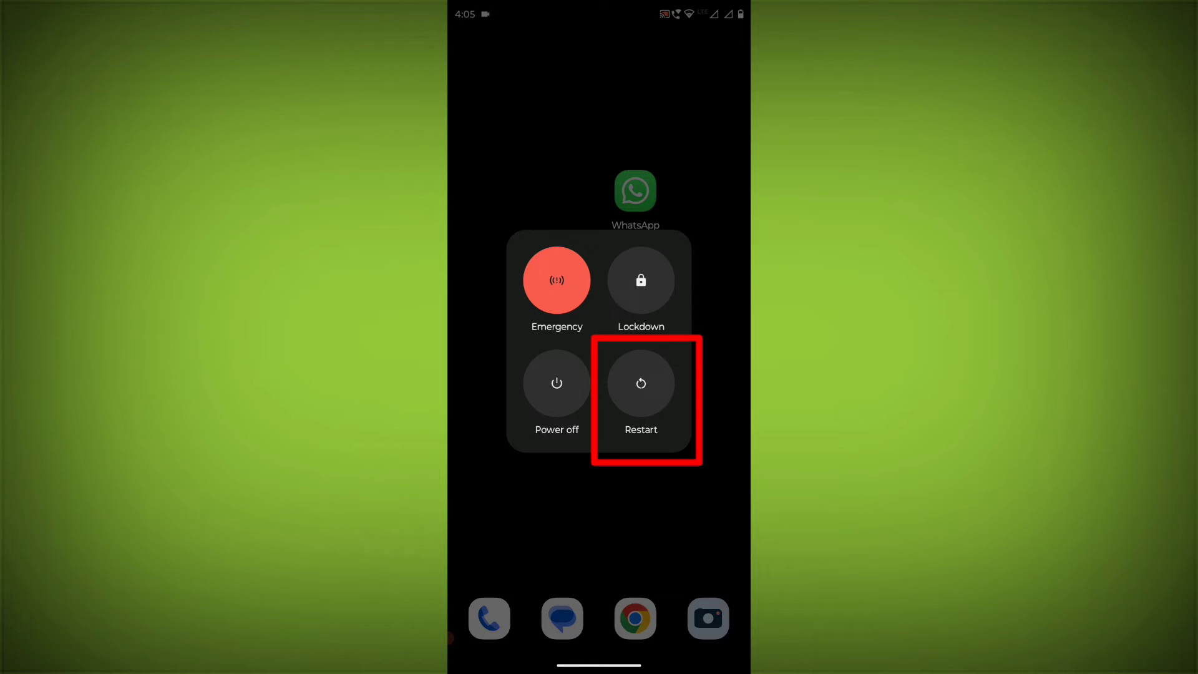
Step: Restart the phone from the power menu
click(640, 382)
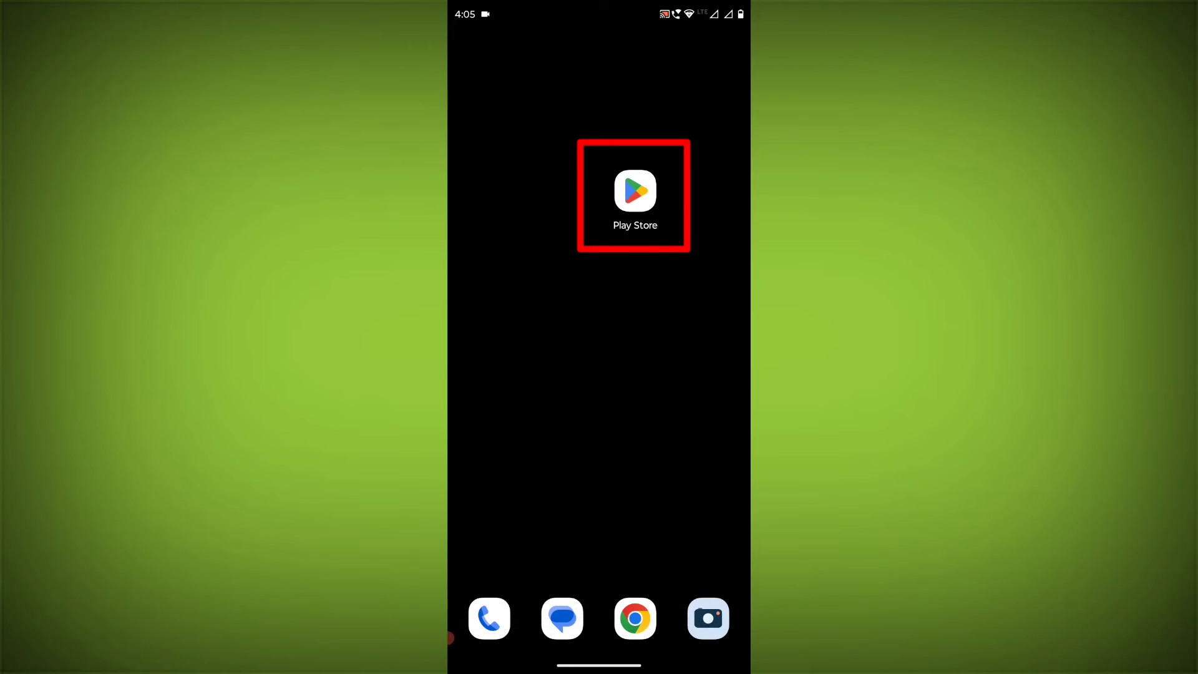
Step: Search Play Store for 'whatsapp messenger' using the recent search entry
click(635, 191)
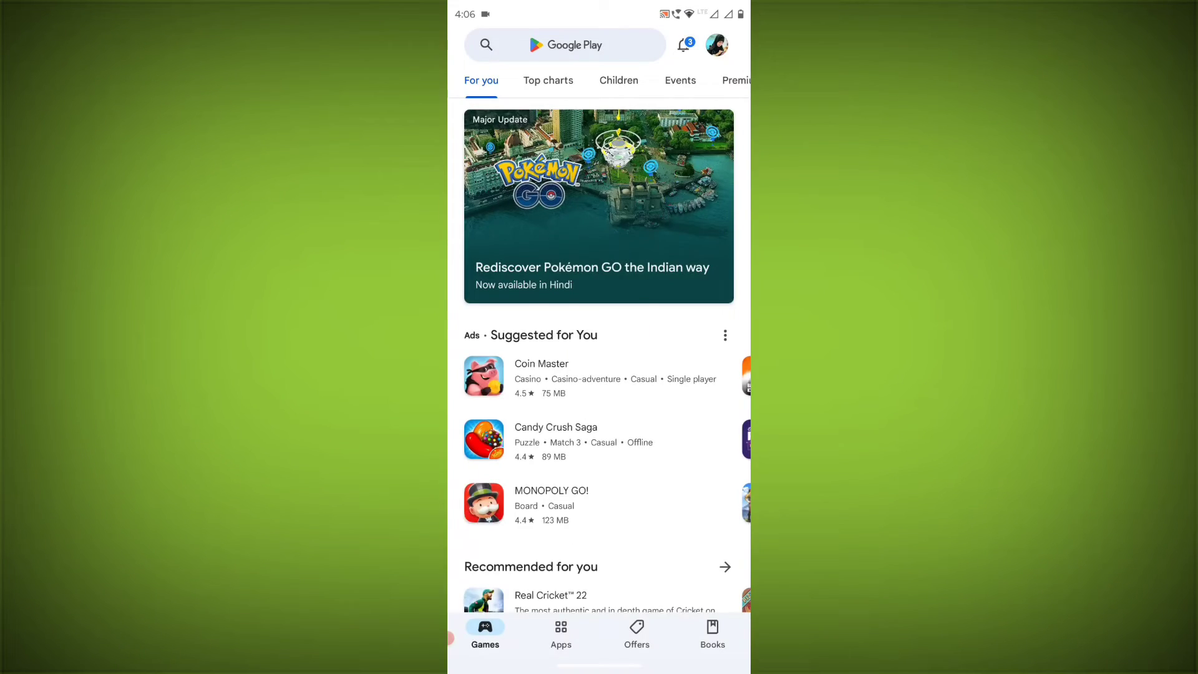
click(565, 45)
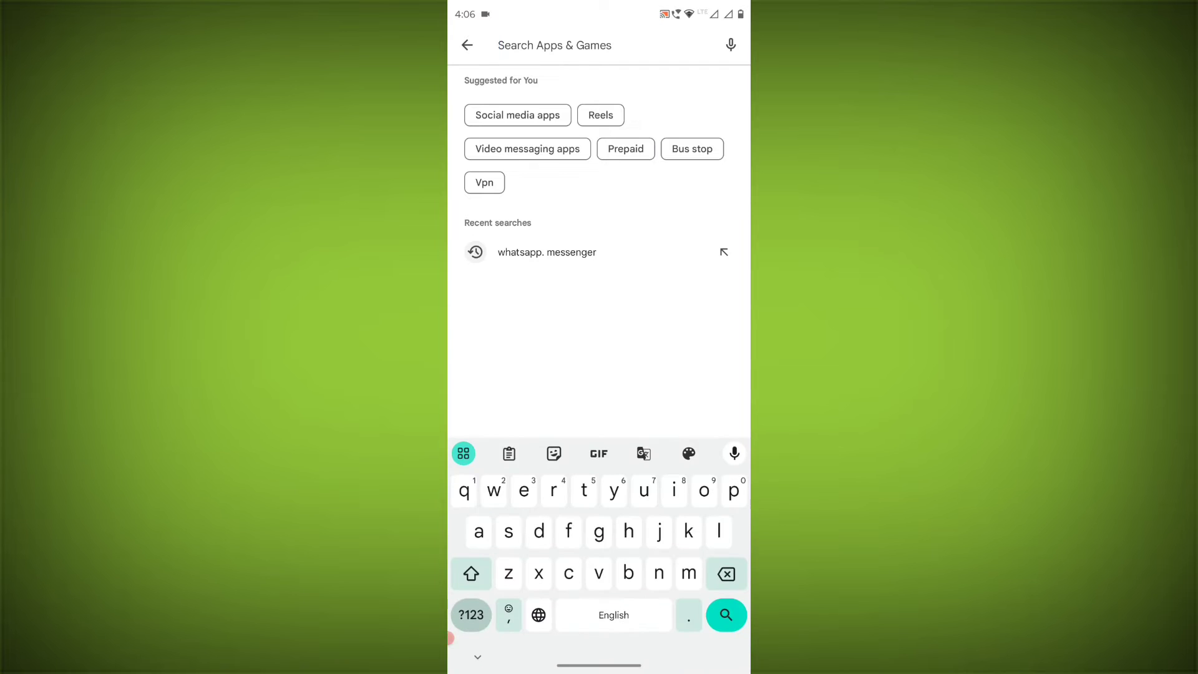
click(546, 251)
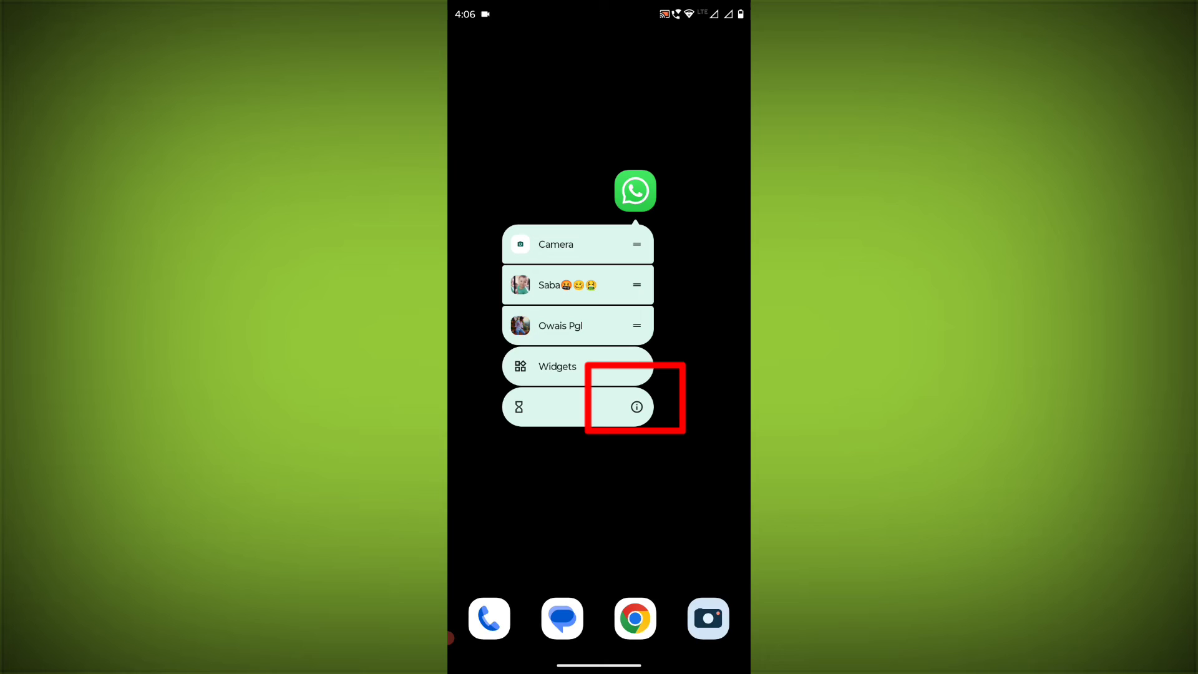
Step: Open WhatsApp's App info page from its home-screen shortcut menu
click(636, 407)
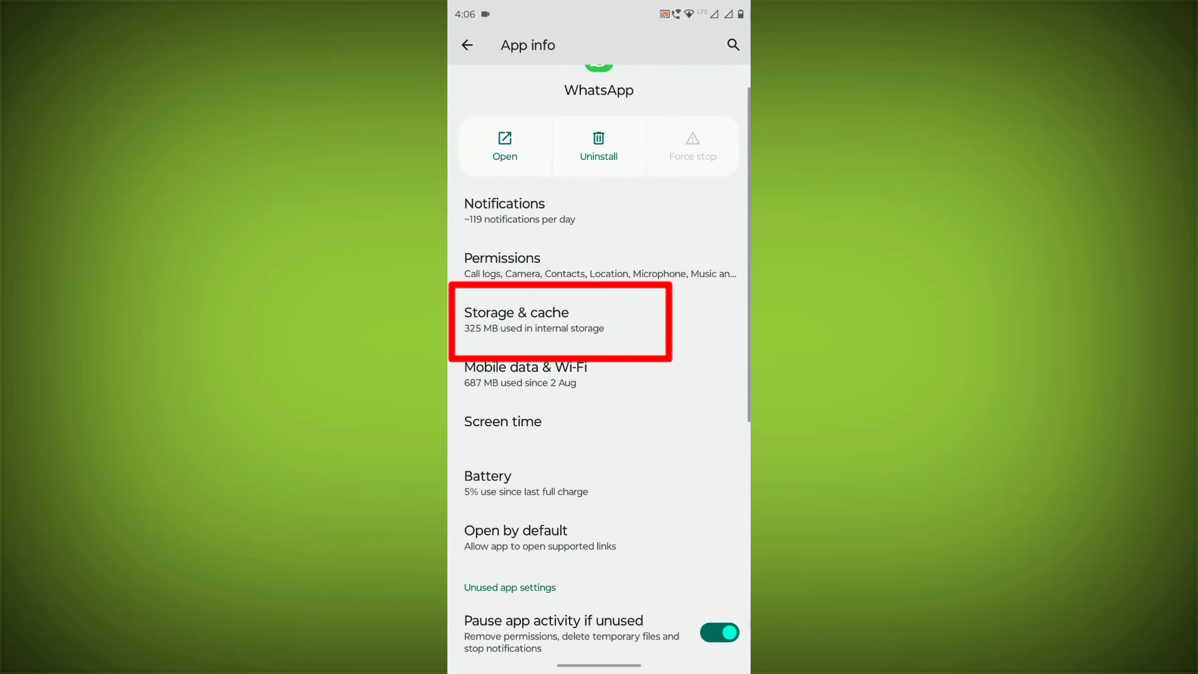
Step: Clear WhatsApp's cache, then clear its storage and confirm Delete
click(558, 320)
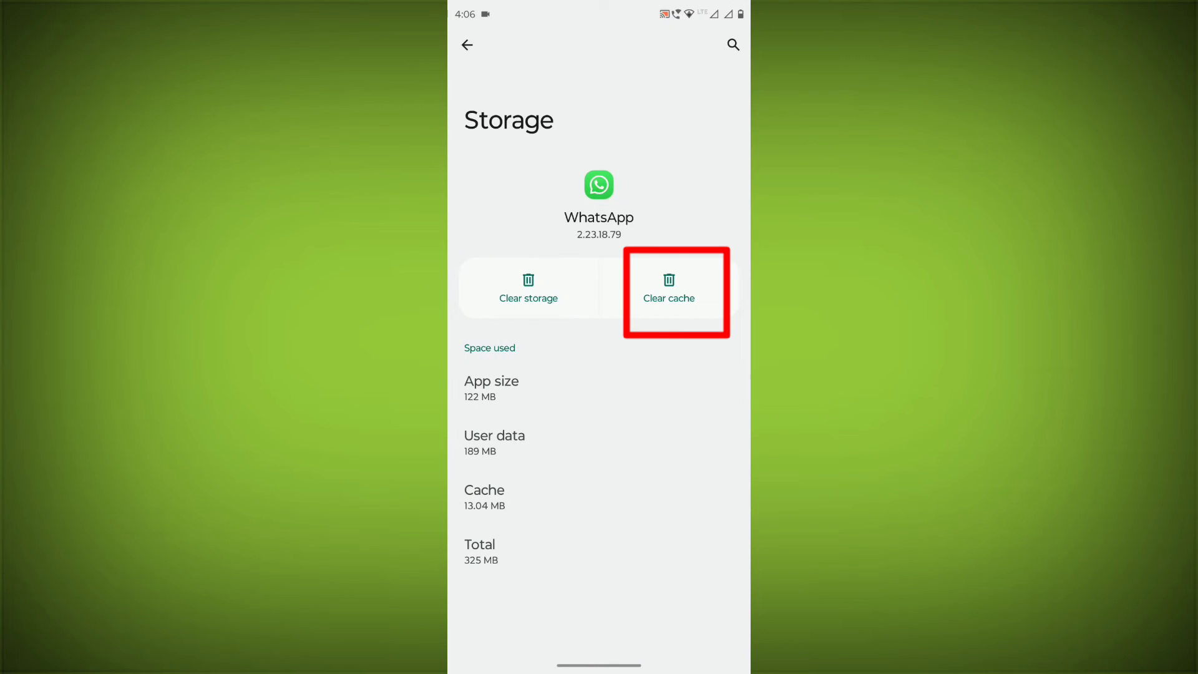
click(669, 288)
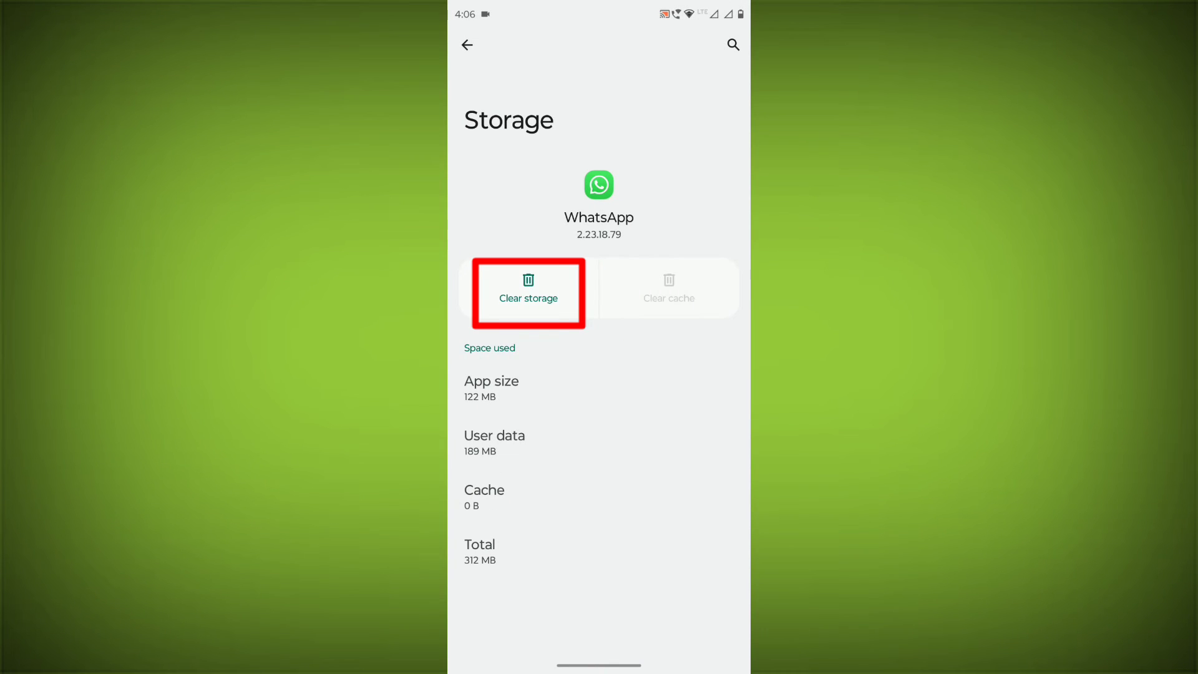
click(527, 297)
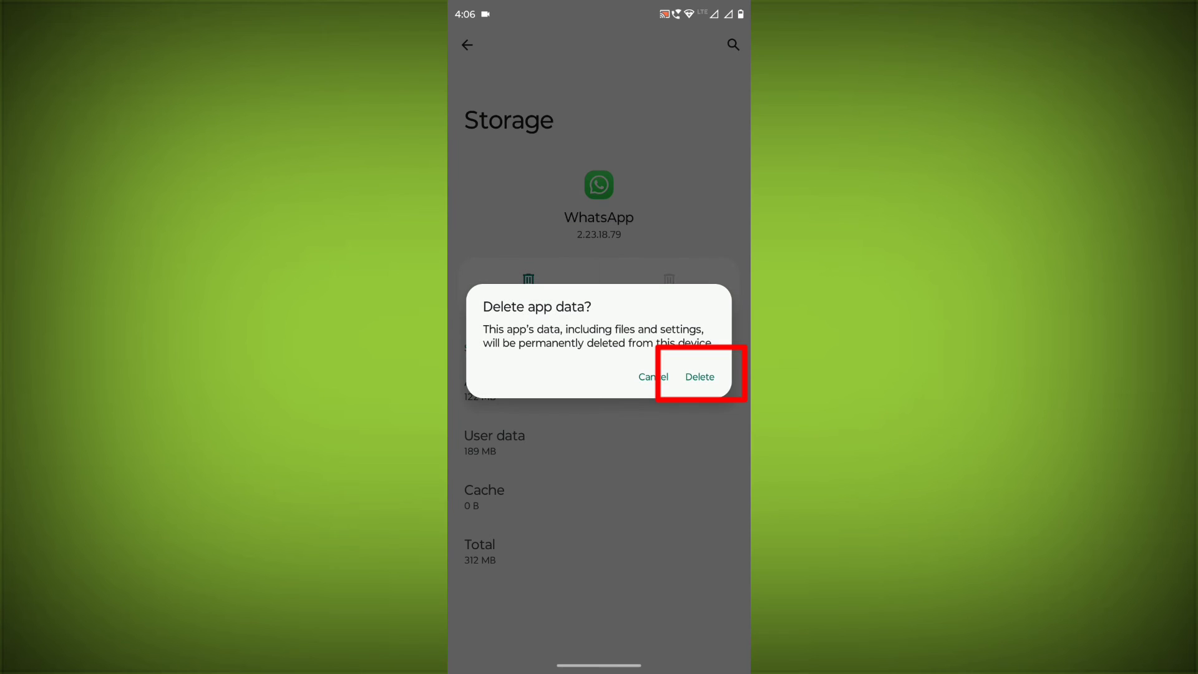
click(697, 377)
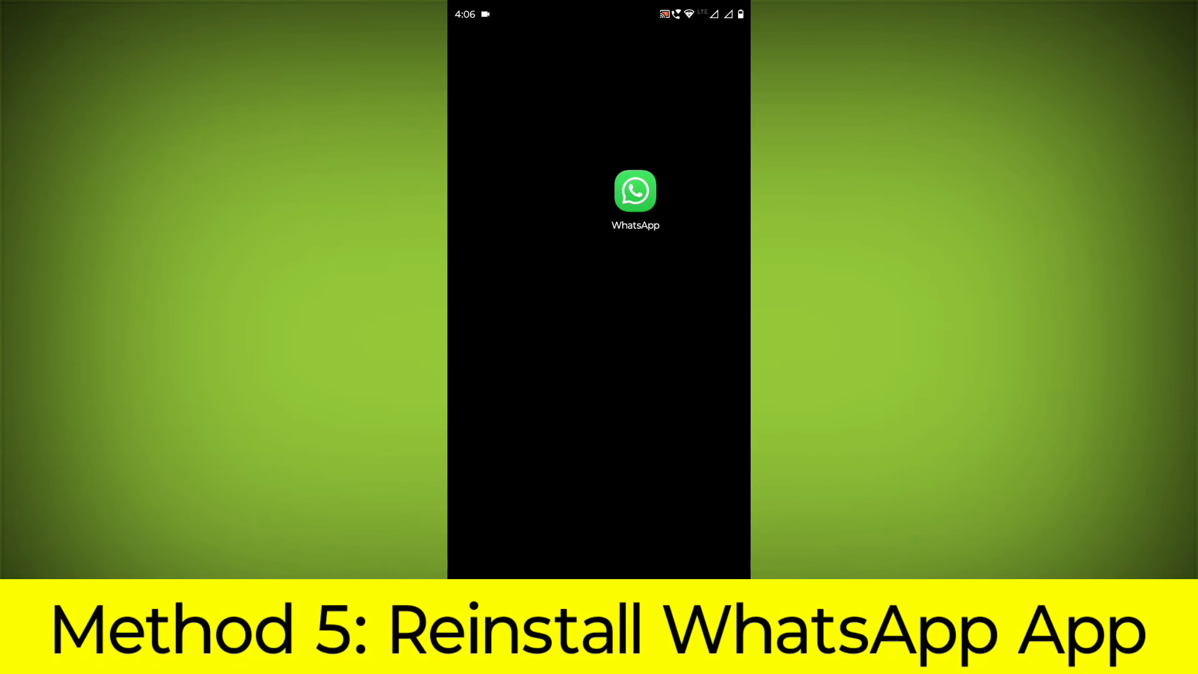